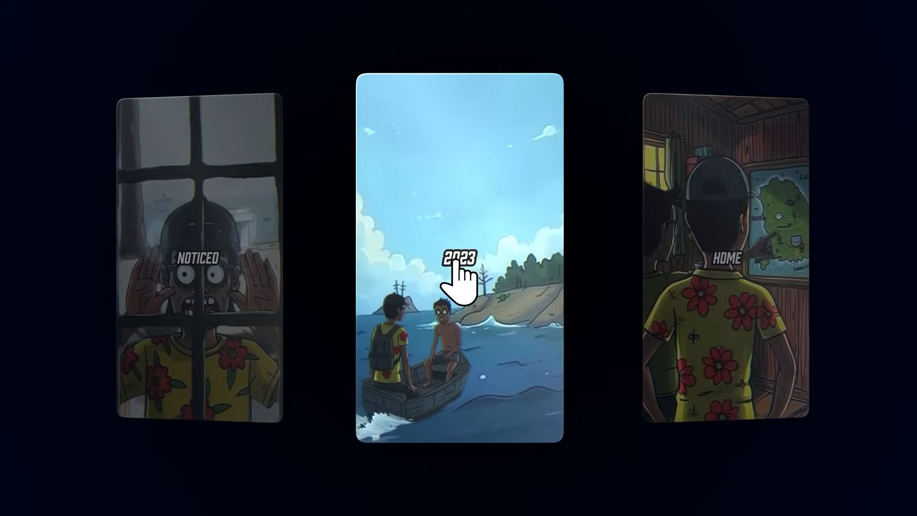
Focus ChatGPT's message box to draft 'create a topic and a script for my next video'
click(460, 275)
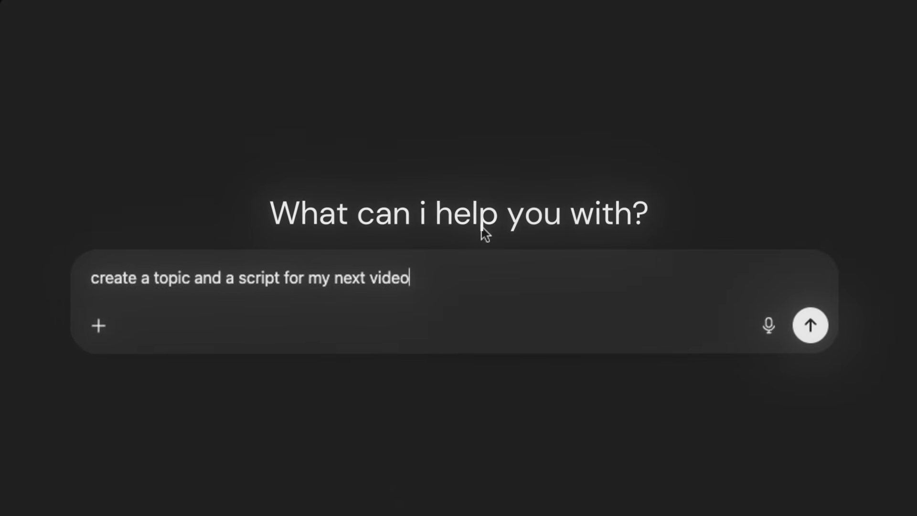
Send the topic-and-script request and read through the Coldplay kiss cam script
key(ctrl+a)
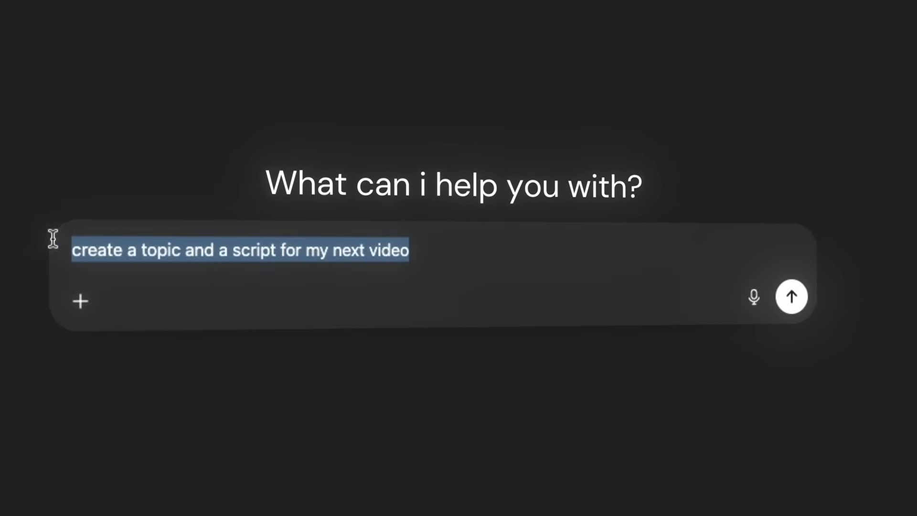
click(456, 264)
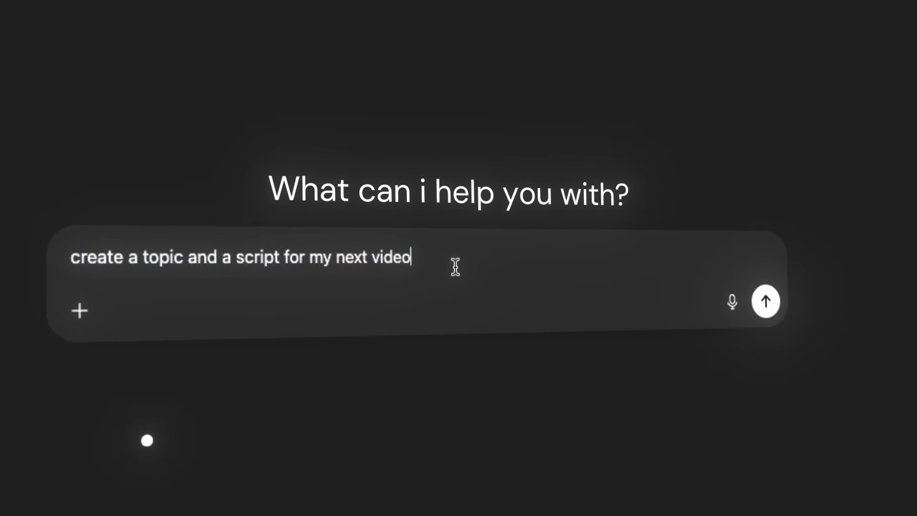
click(765, 302)
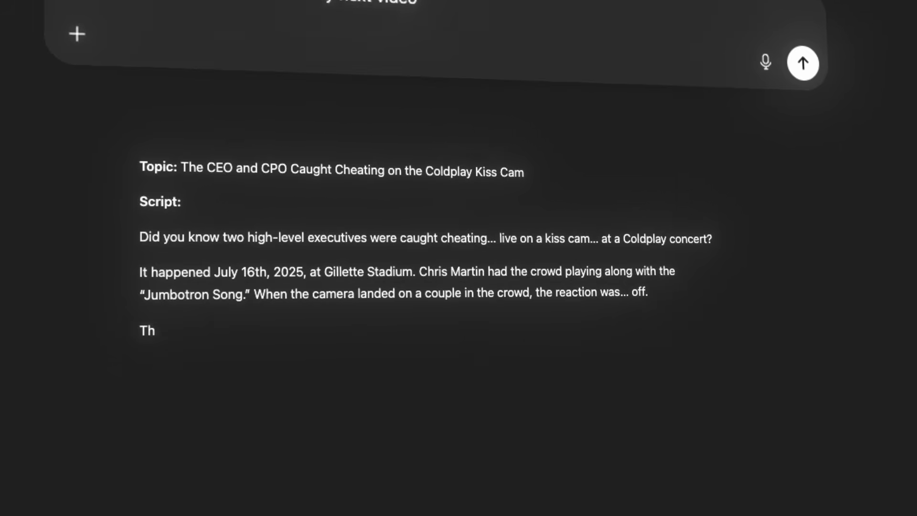
scroll(down, 3)
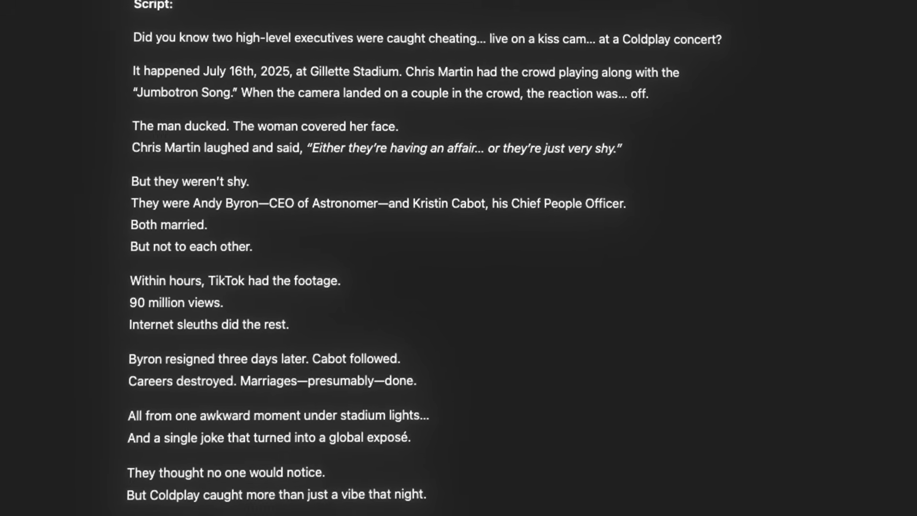
scroll(down, 3)
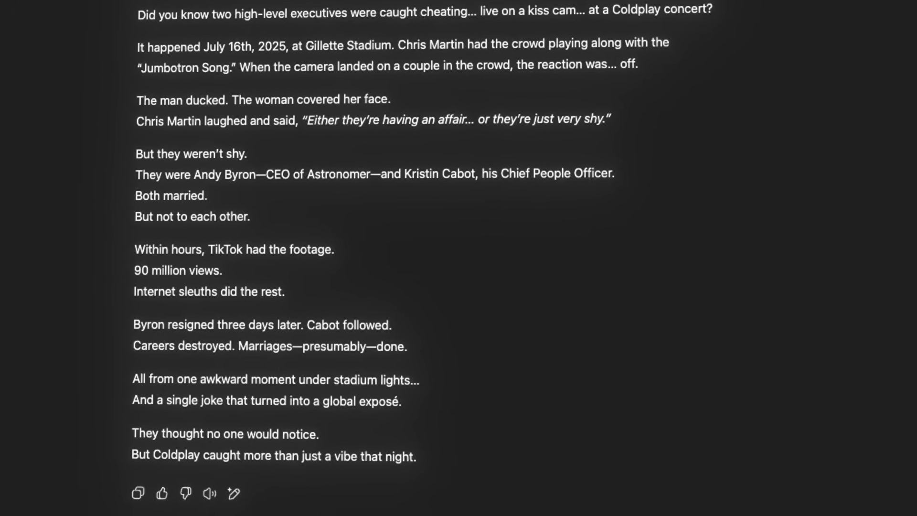
scroll(up, 3)
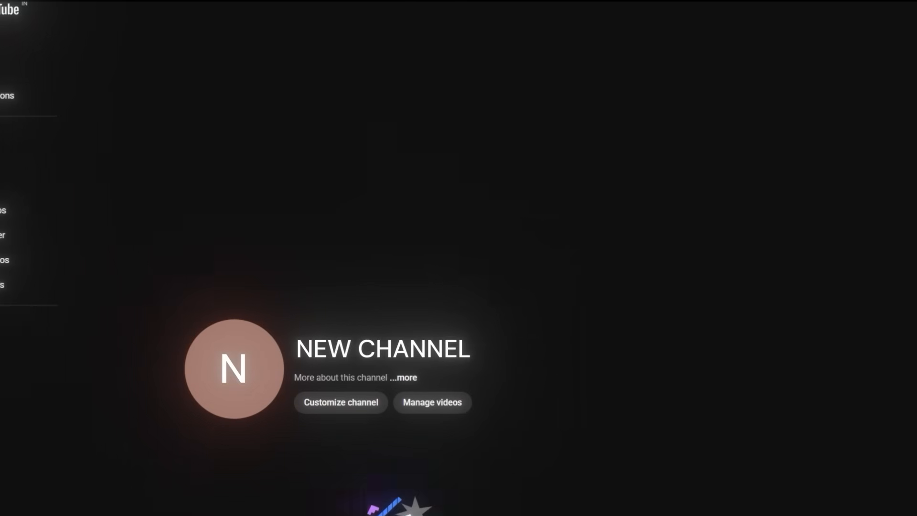
scroll(up, 3)
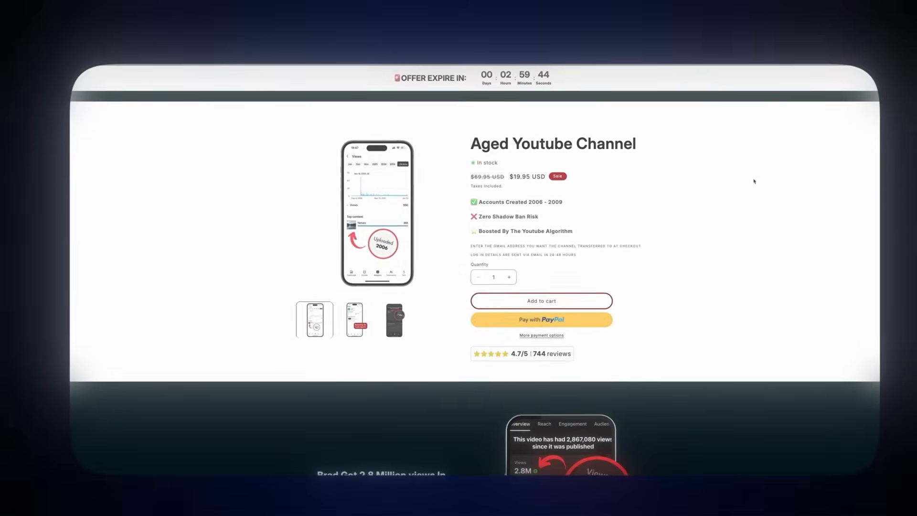
scroll(down, 3)
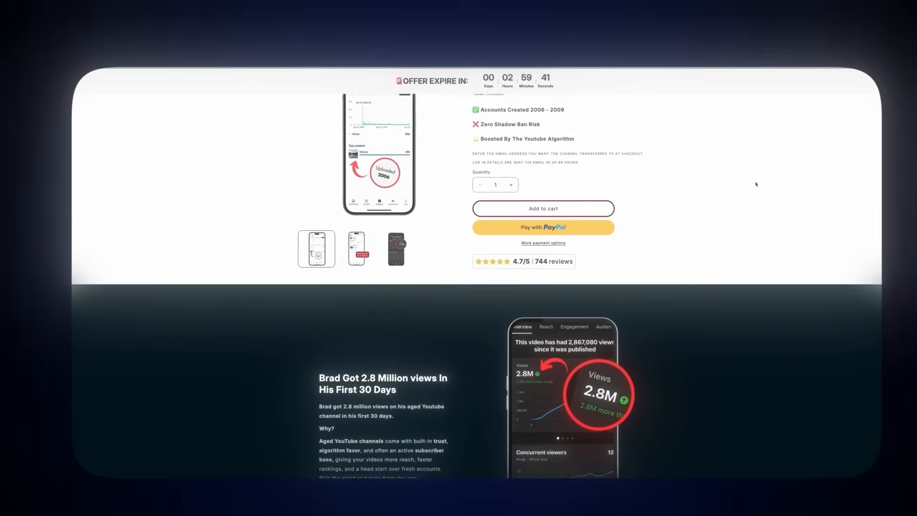
scroll(down, 3)
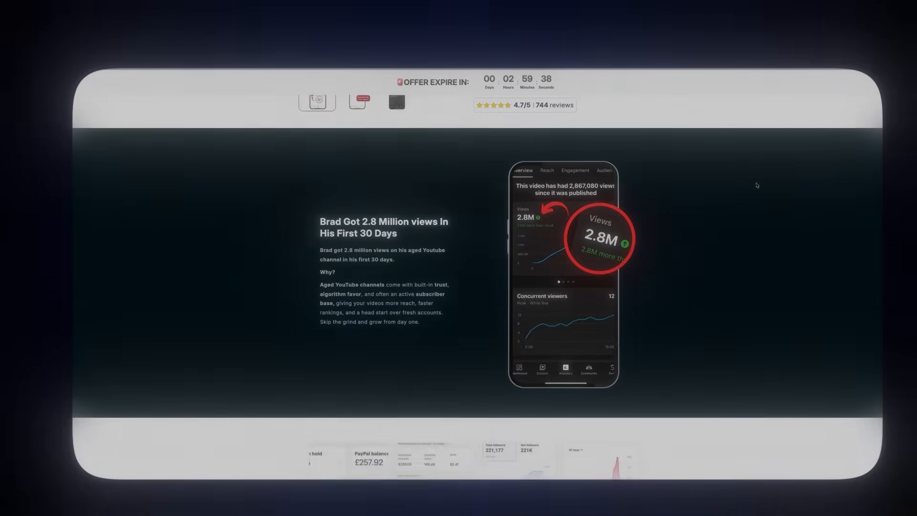
scroll(down, 3)
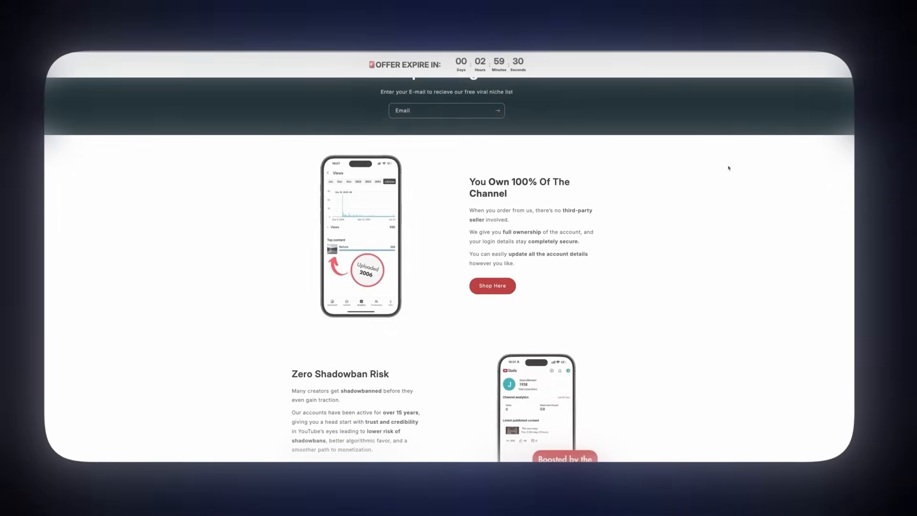
scroll(down, 3)
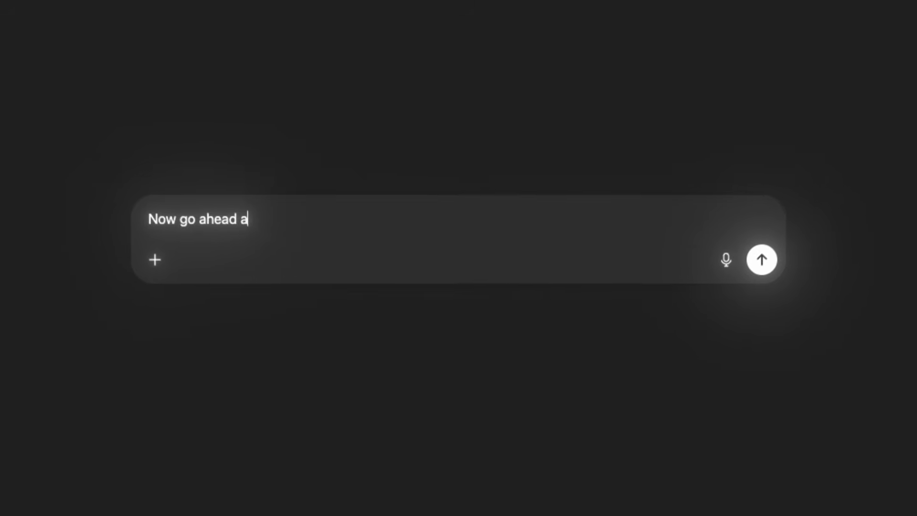
Send 'Now go ahead and generate image prompts for each scene of the script'
text(nd generate image prompts for each scene of)
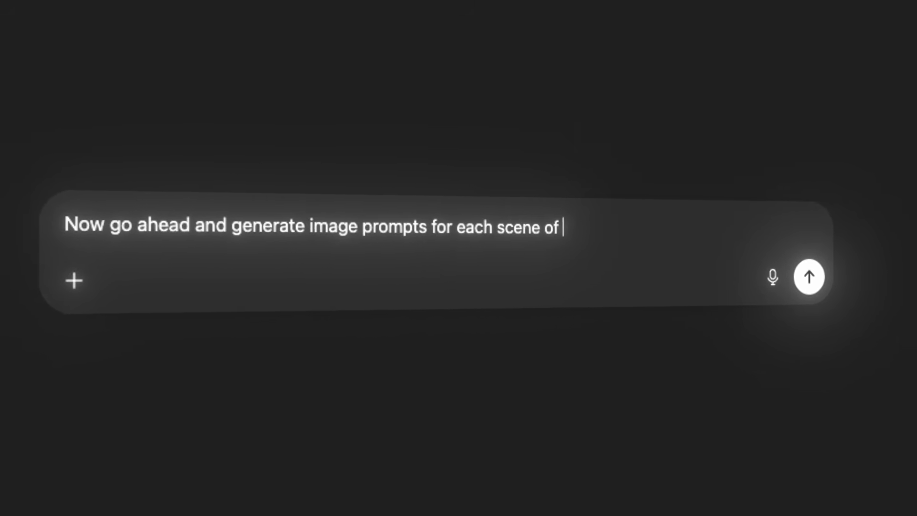
click(809, 276)
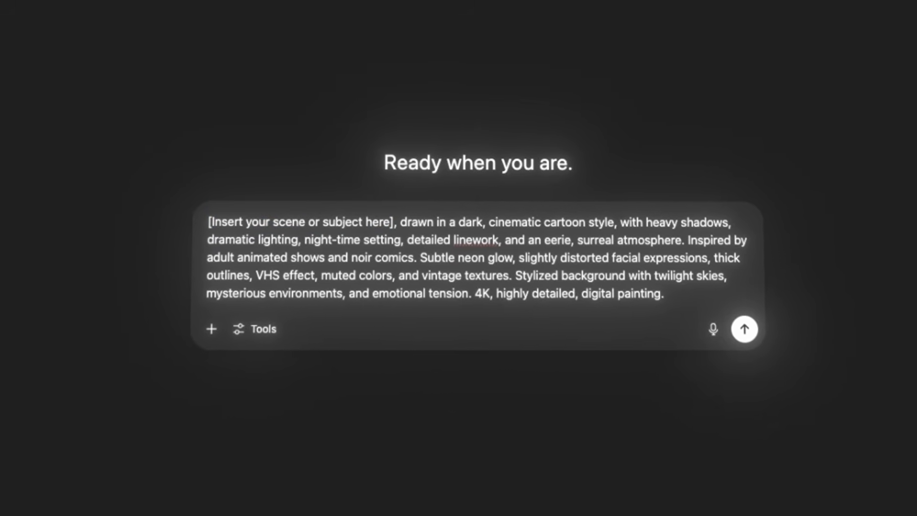
click(744, 329)
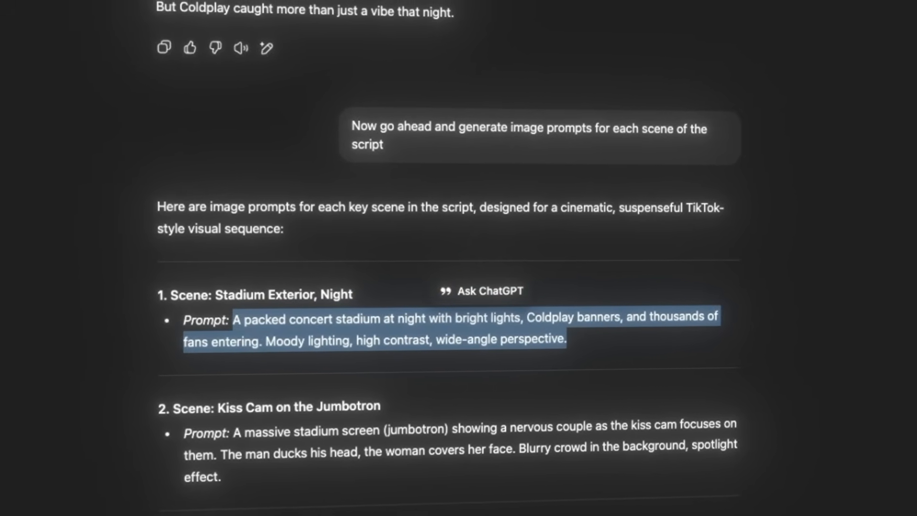
Scroll to the scene prompts, beginning with the stadium exterior at night
scroll(down, 3)
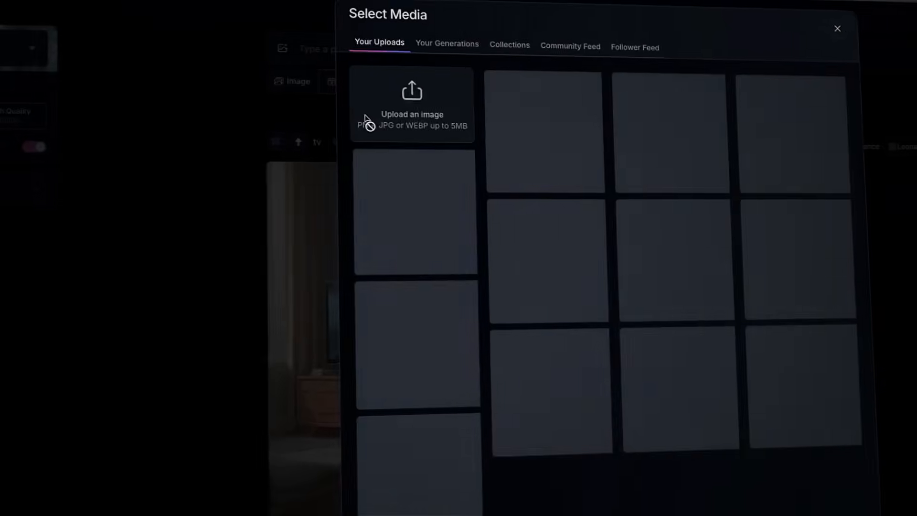
Upload a start frame image and choose Motion 2.0, 720p quality and 9:16 dimensions
click(837, 28)
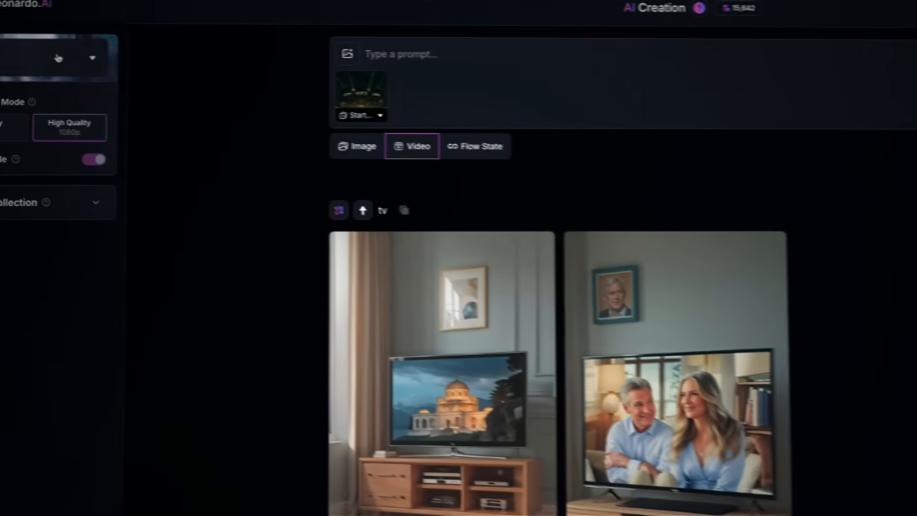
click(59, 58)
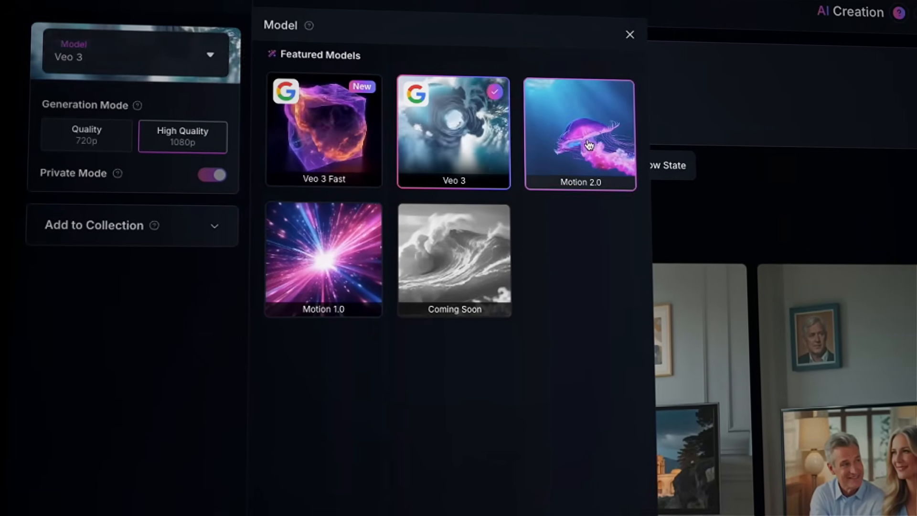
click(579, 133)
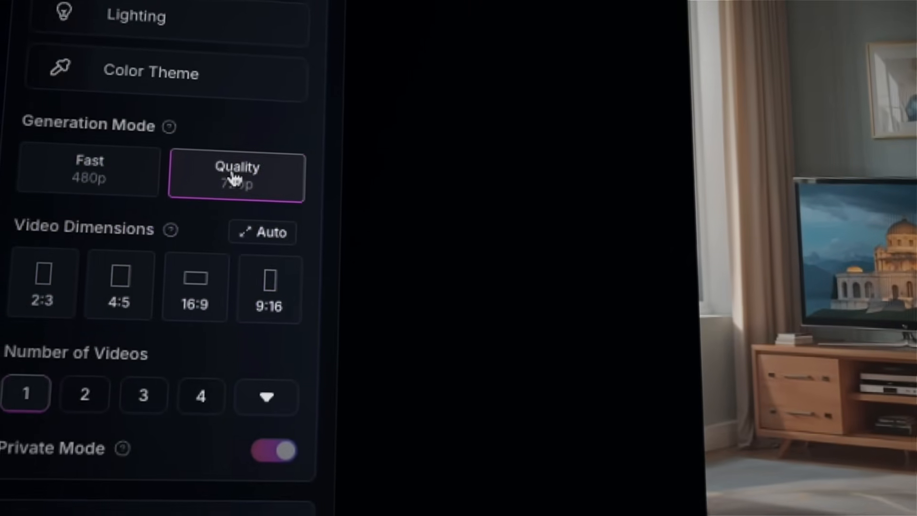
click(268, 287)
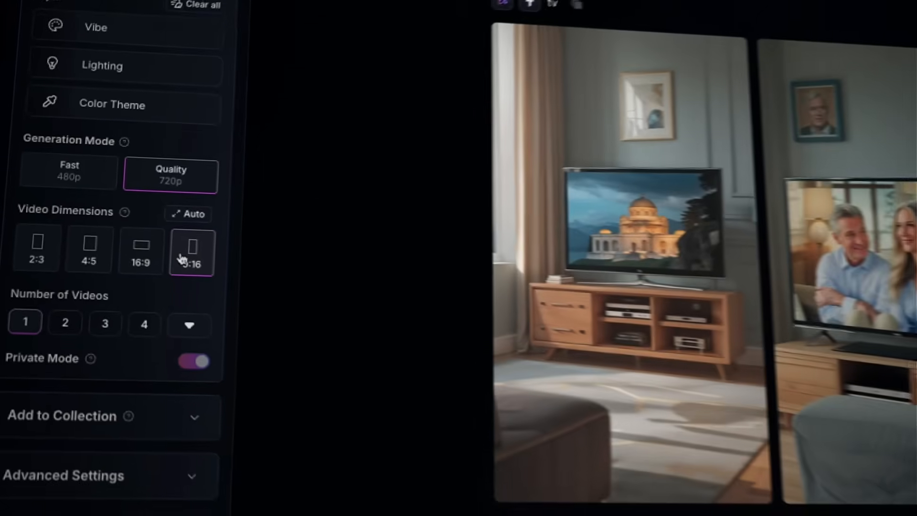
click(432, 8)
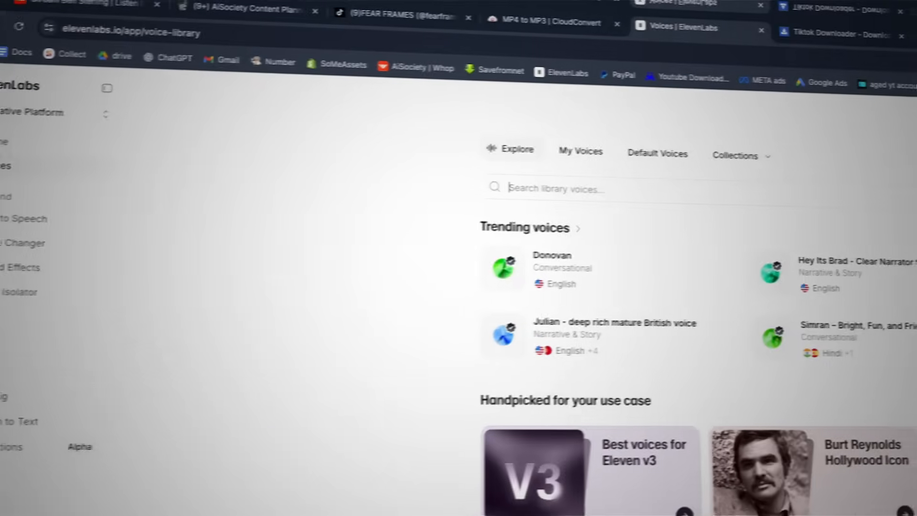
Enter 'Did you know two high-level executives were caught cheating...' in Text to Speech
click(843, 134)
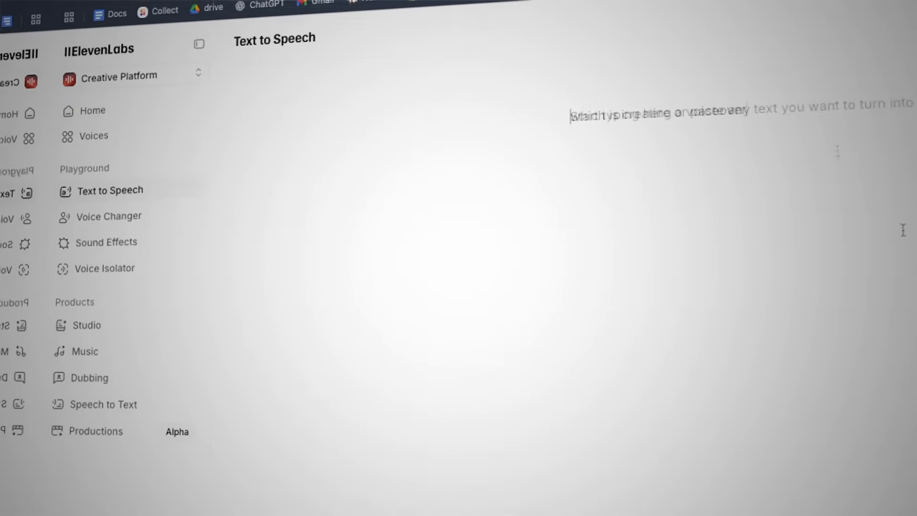
text(Did you know two high-level executives were caught cheating...)
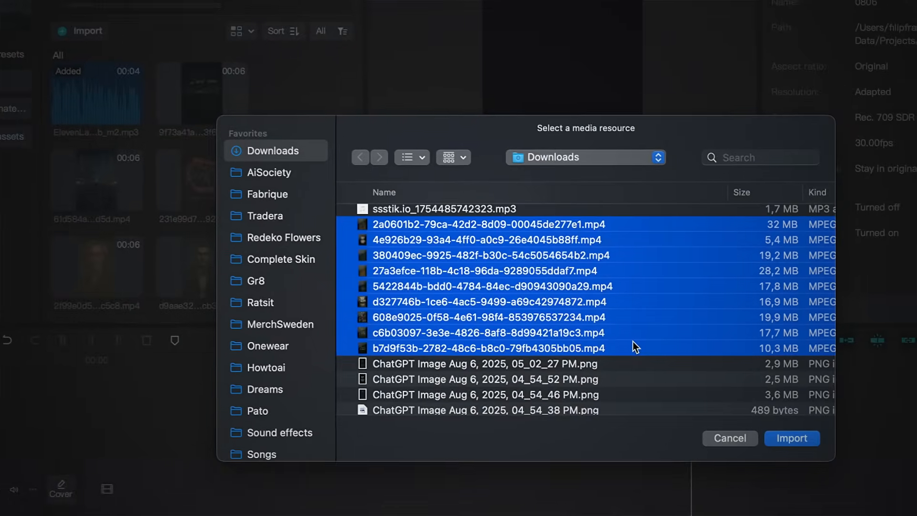
Import the selected video clips and place them over the voiceover on the timeline
click(791, 438)
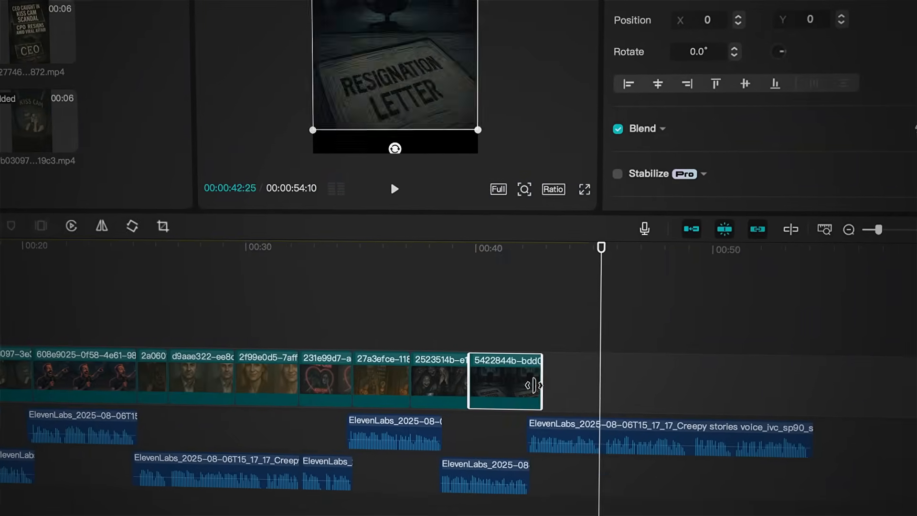
click(394, 188)
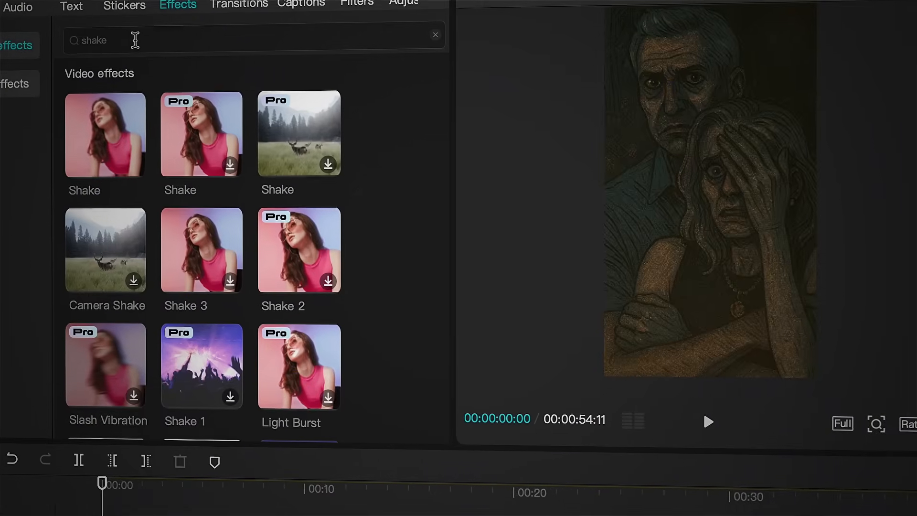
Add the Shake effect and select it to stretch over the full timeline
click(436, 35)
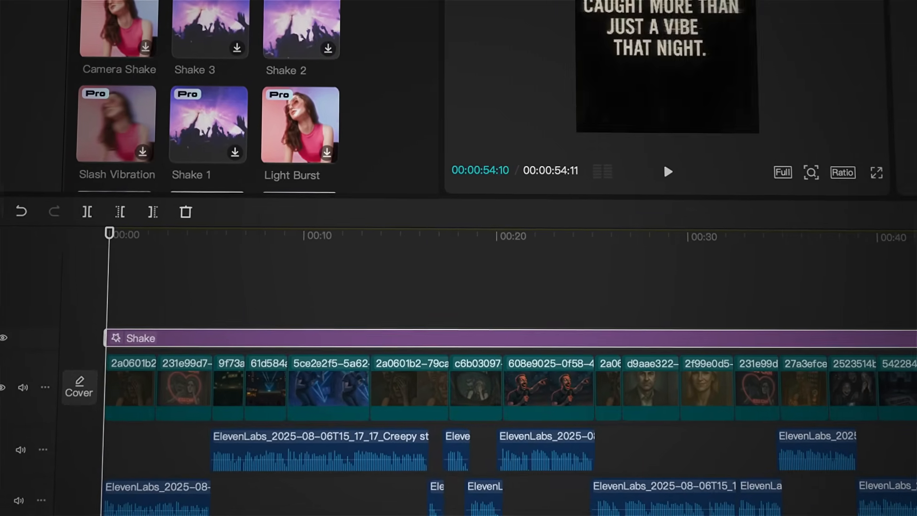
click(667, 172)
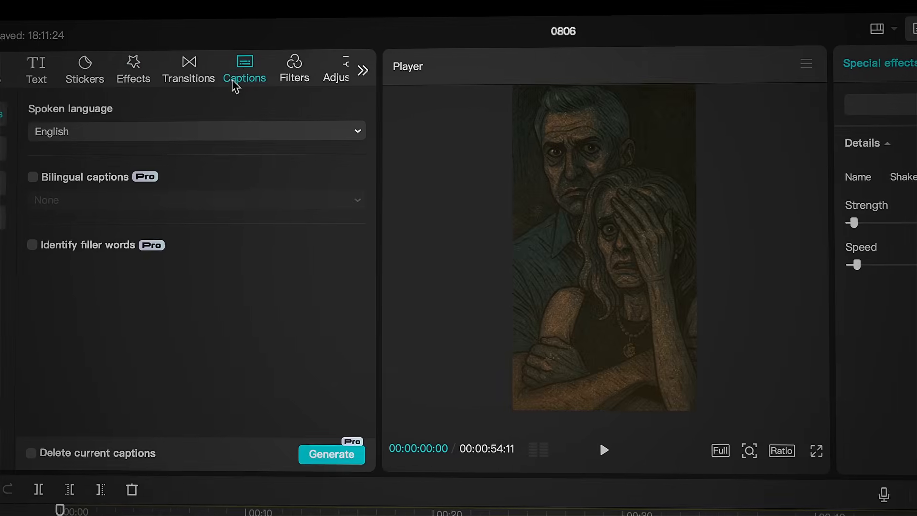
Generate captions from the voiceover, then apply a bold style from Text > Templates
click(332, 455)
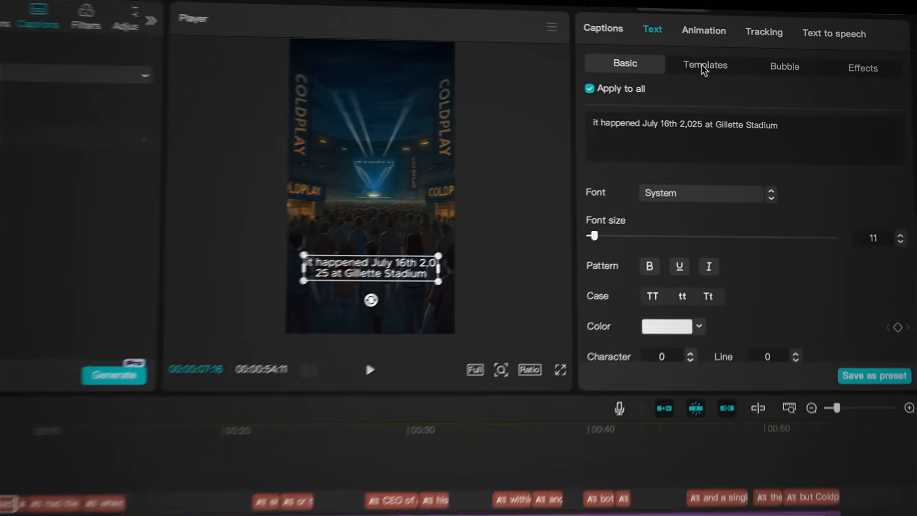
click(705, 65)
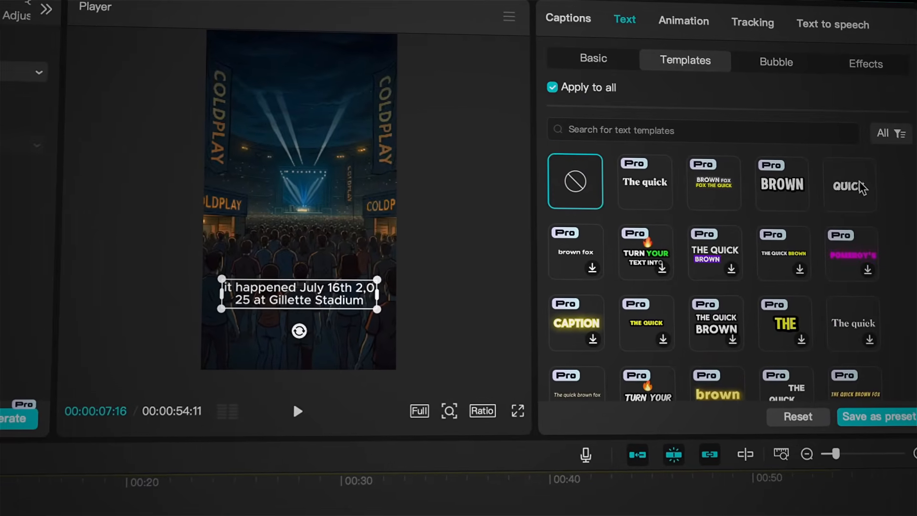
click(851, 184)
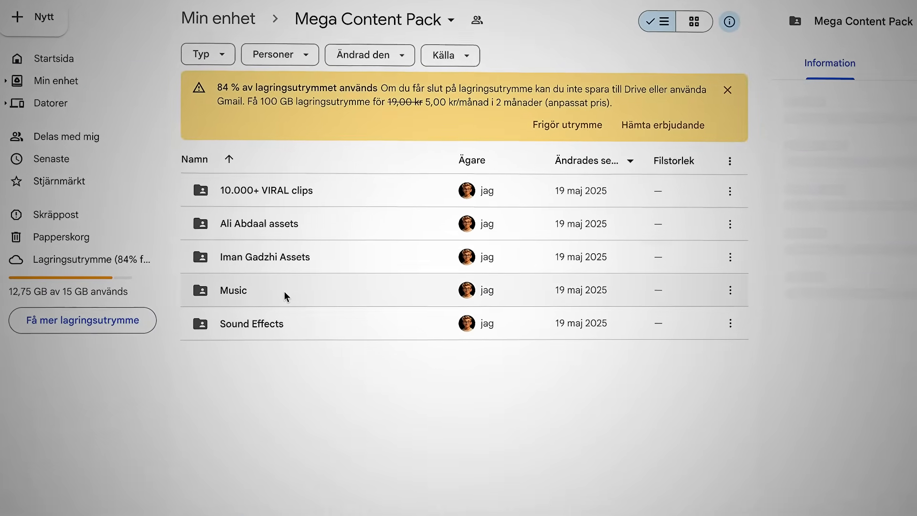
Open the Music folder and bring up download options for Creepy story song.mp3
double_click(232, 290)
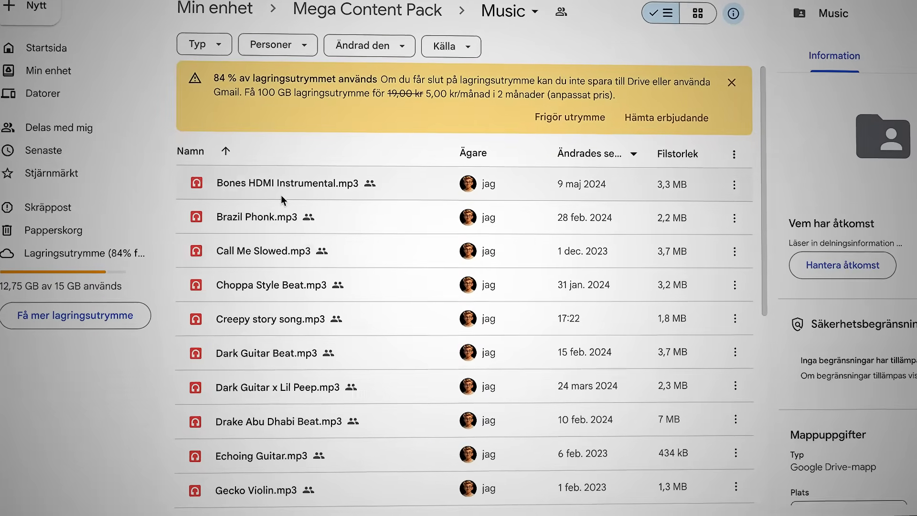
scroll(down, 3)
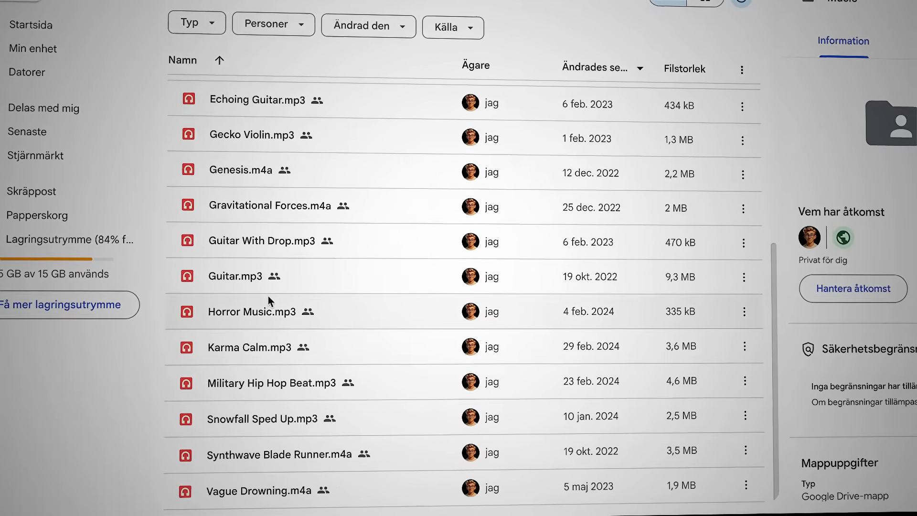
scroll(up, 3)
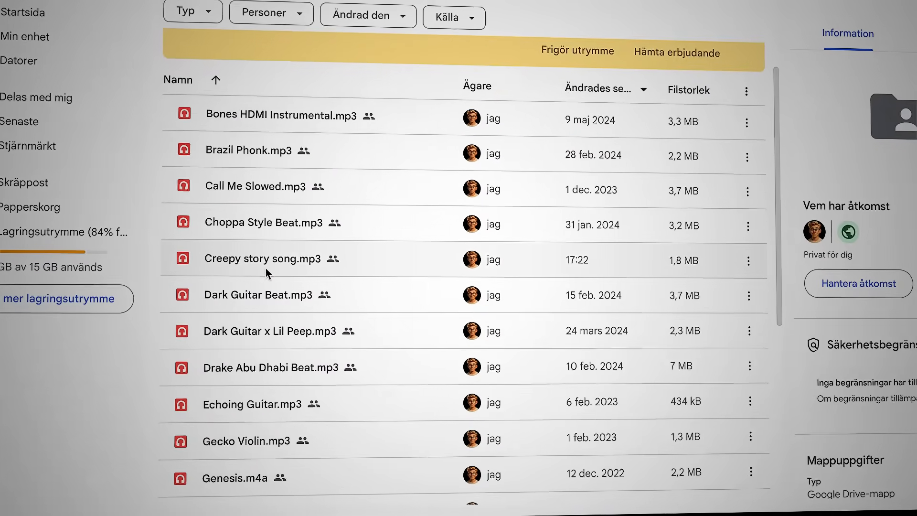
right_click(272, 258)
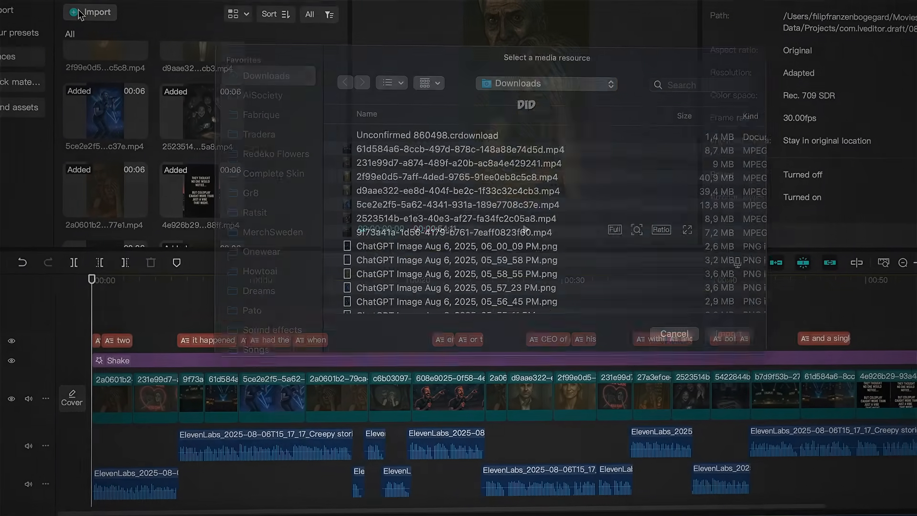
Start importing the downloaded background song into the project media
click(675, 334)
text(final video)
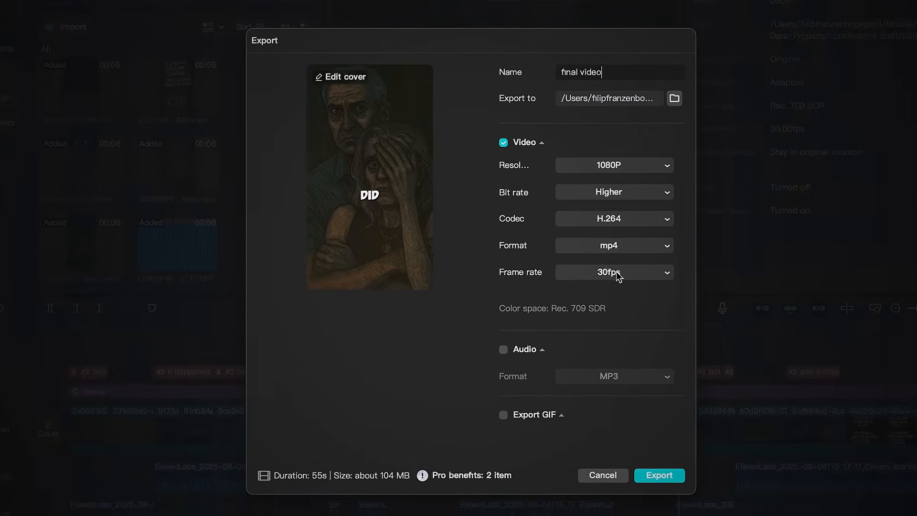
Change the 'final video' export frame rate from 30fps to 60fps at 1080p
click(613, 272)
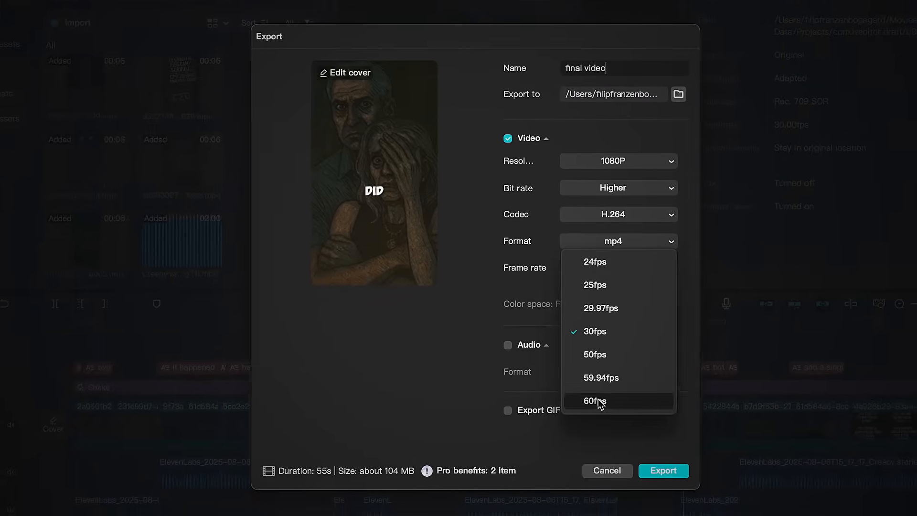
click(595, 401)
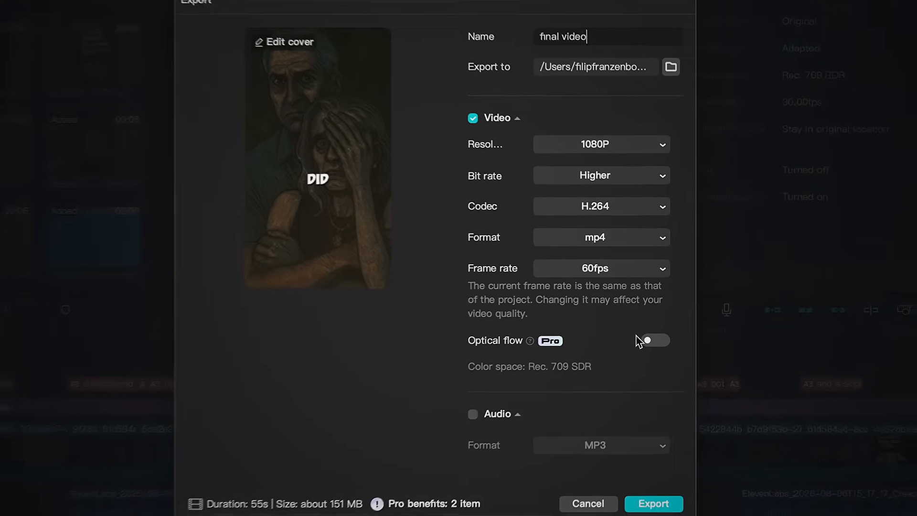
click(652, 339)
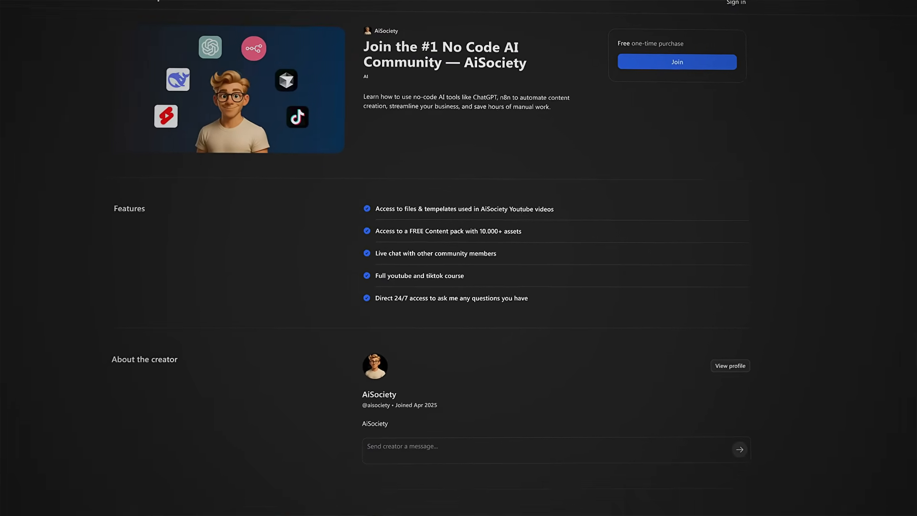
Scroll down the AiSociety Whop page to view its free join offer and features
scroll(down, 3)
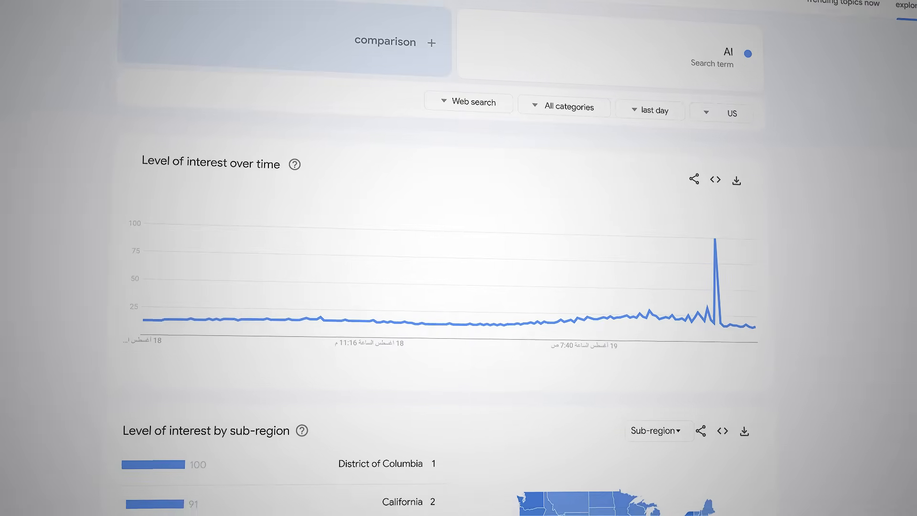
Scroll through AI interest over time, by sub-region, and related queries
scroll(down, 3)
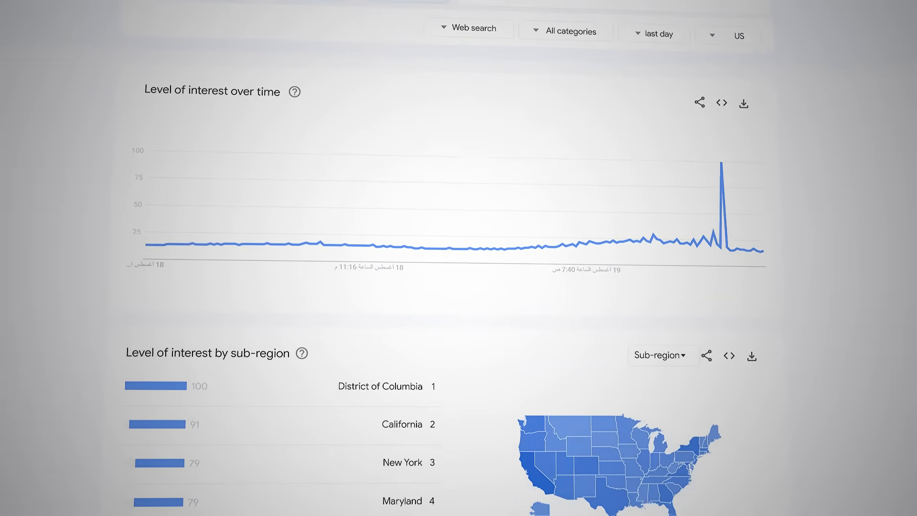
scroll(down, 3)
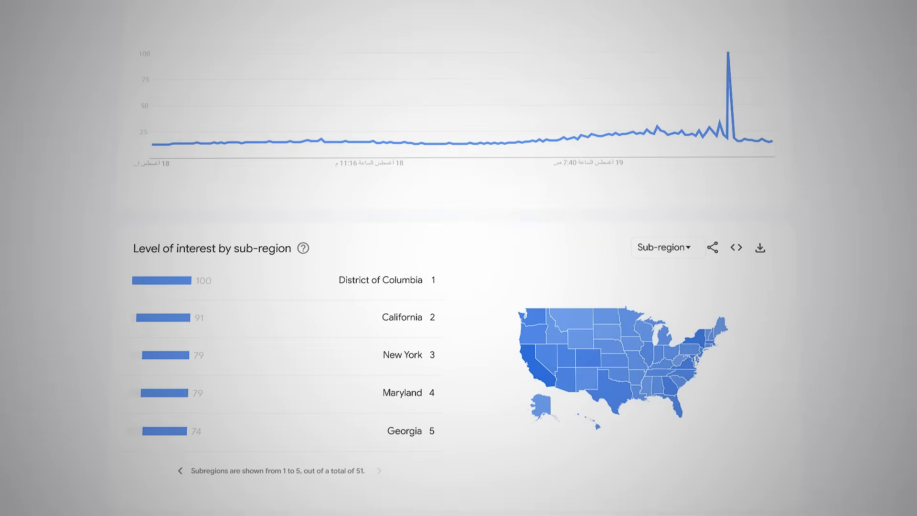
scroll(down, 3)
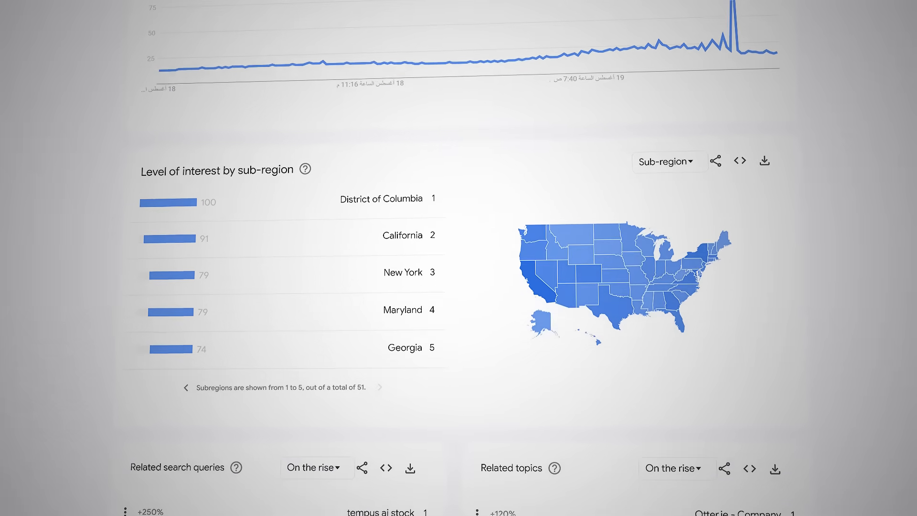